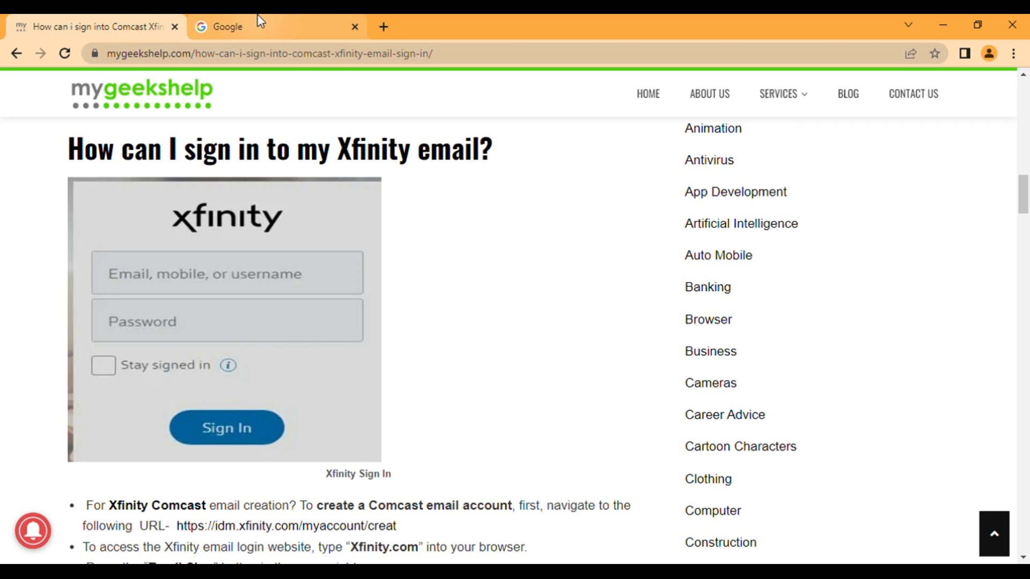
# Open a new tab beside the help article and go to comcast.com
pyautogui.click(383, 27)
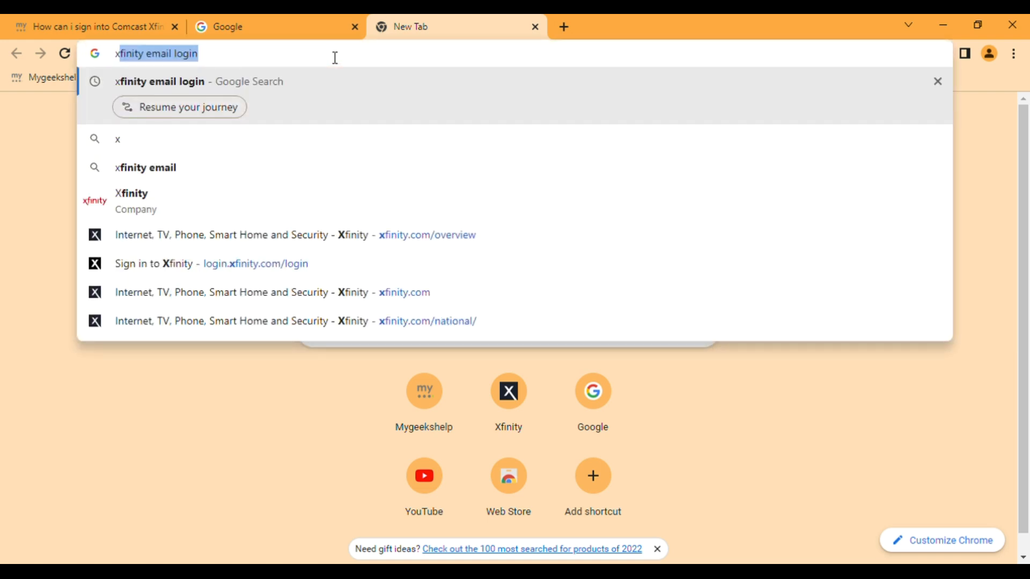
pyautogui.write('x')
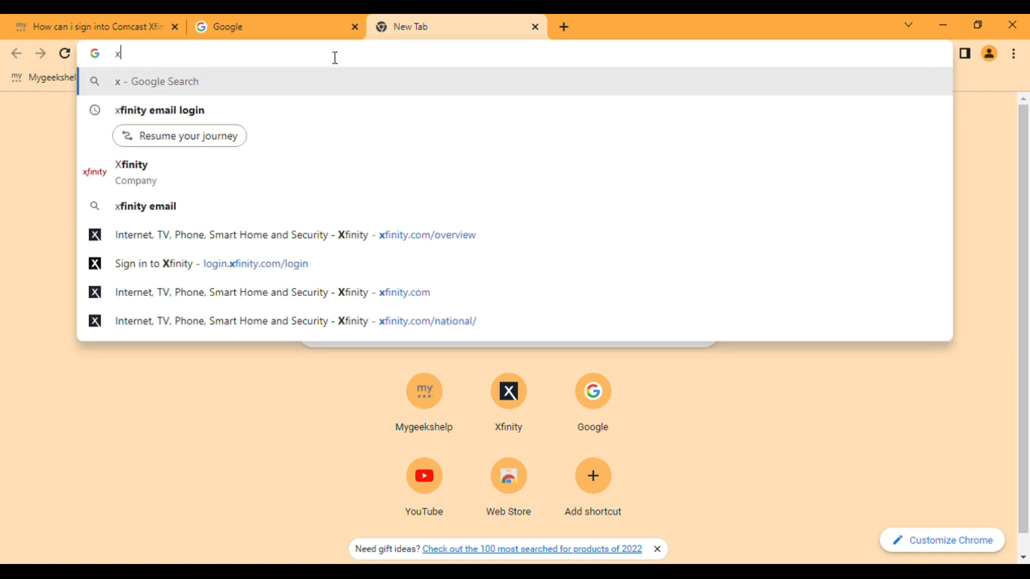
pyautogui.write('comcast.com')
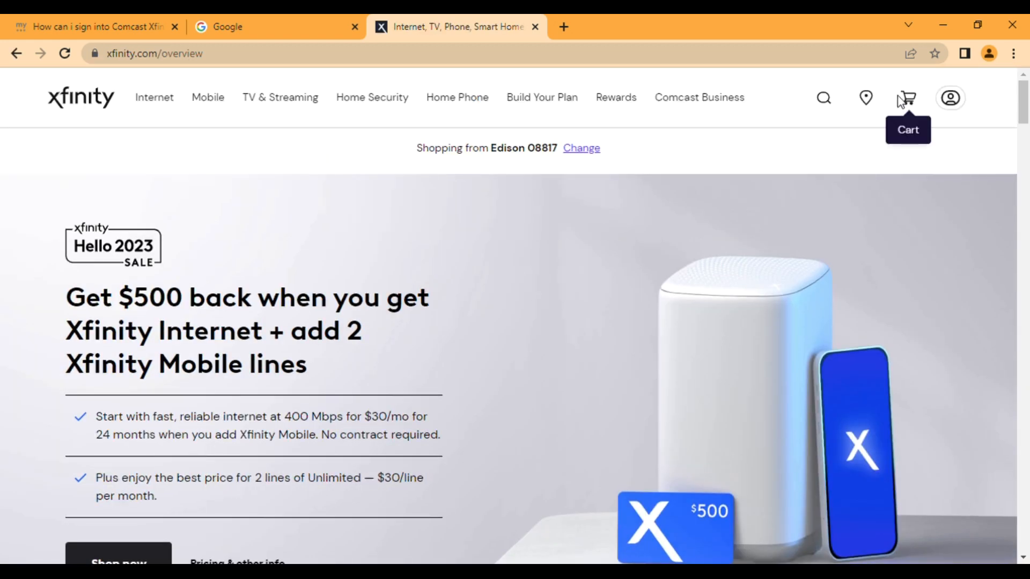
pyautogui.moveTo(994, 118)
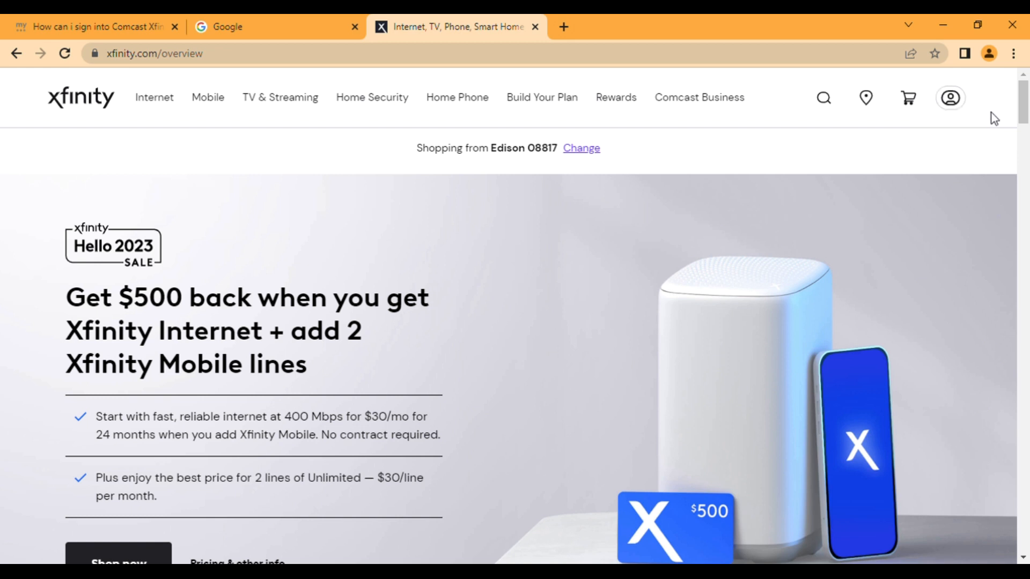
pyautogui.moveTo(974, 84)
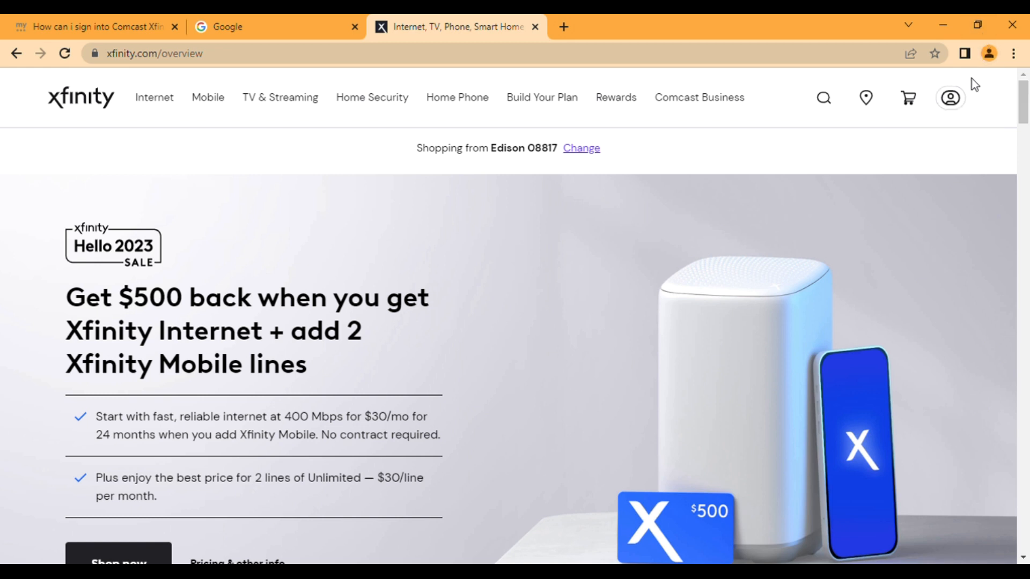
pyautogui.moveTo(951, 97)
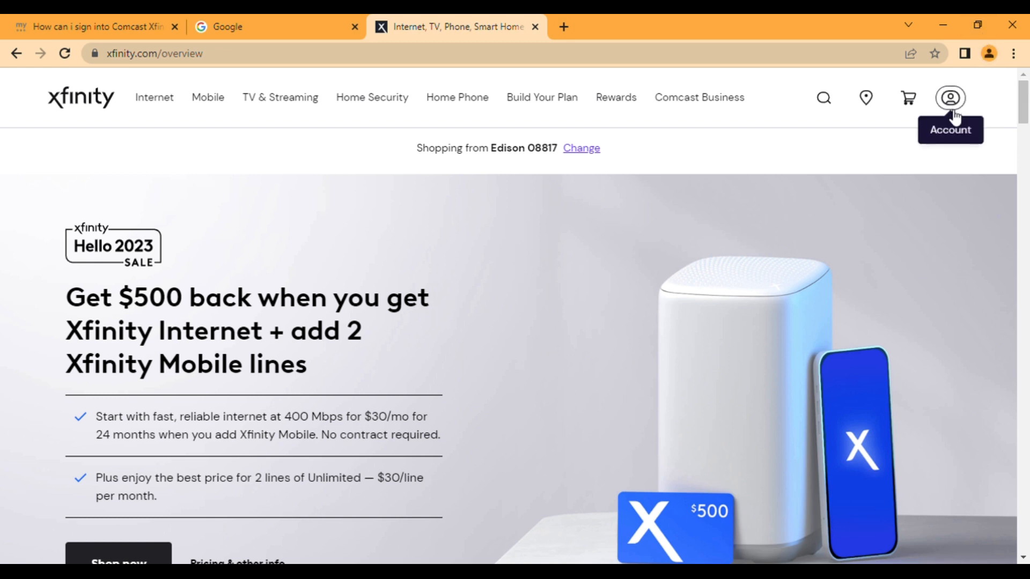
# Choose Sign In from the xfinity.com Account panel to reach login.xfinity.com
pyautogui.click(950, 97)
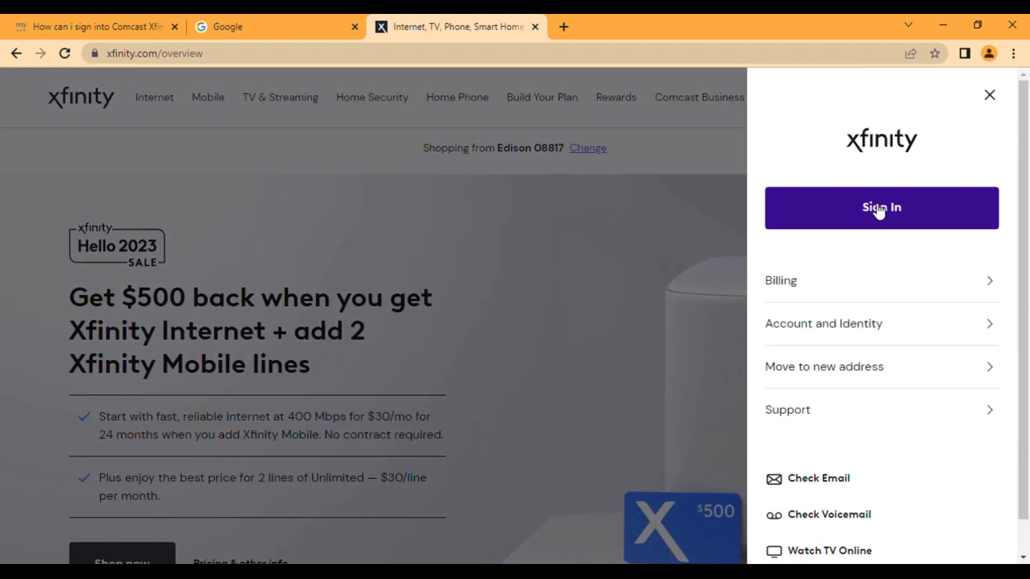
pyautogui.click(880, 208)
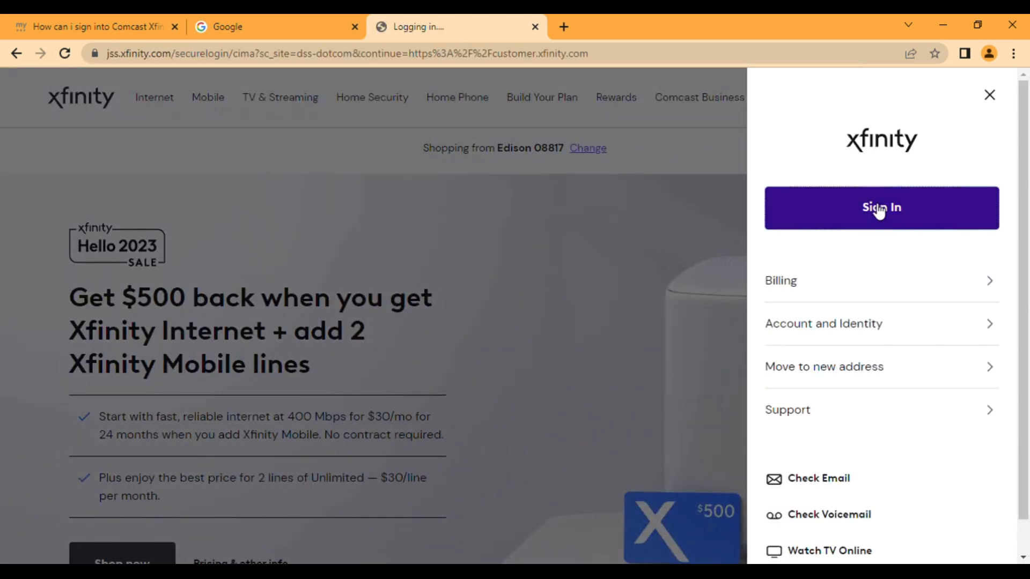
pyautogui.click(880, 207)
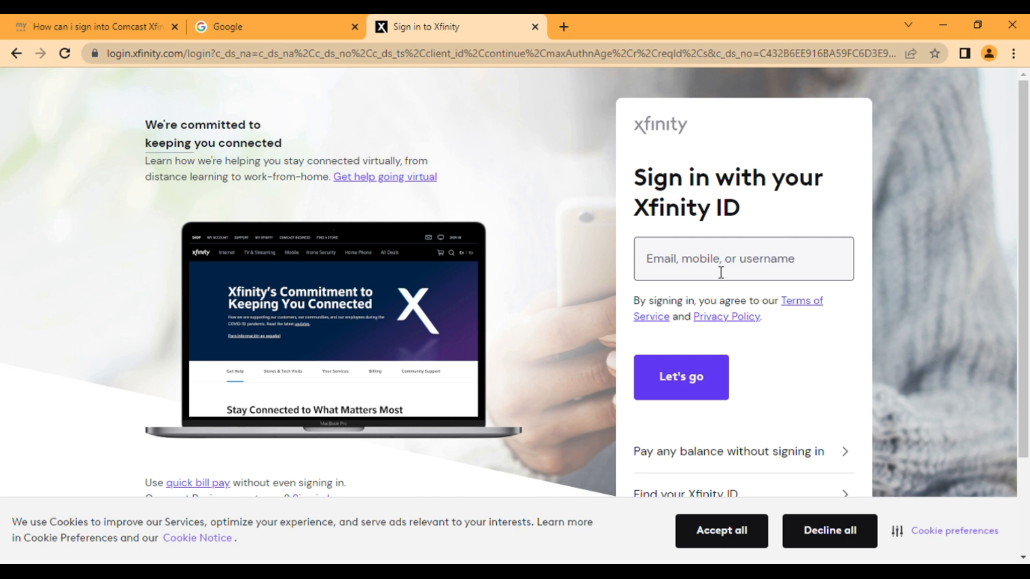
# On the Google tab, search for 'comcast email login'
pyautogui.click(276, 27)
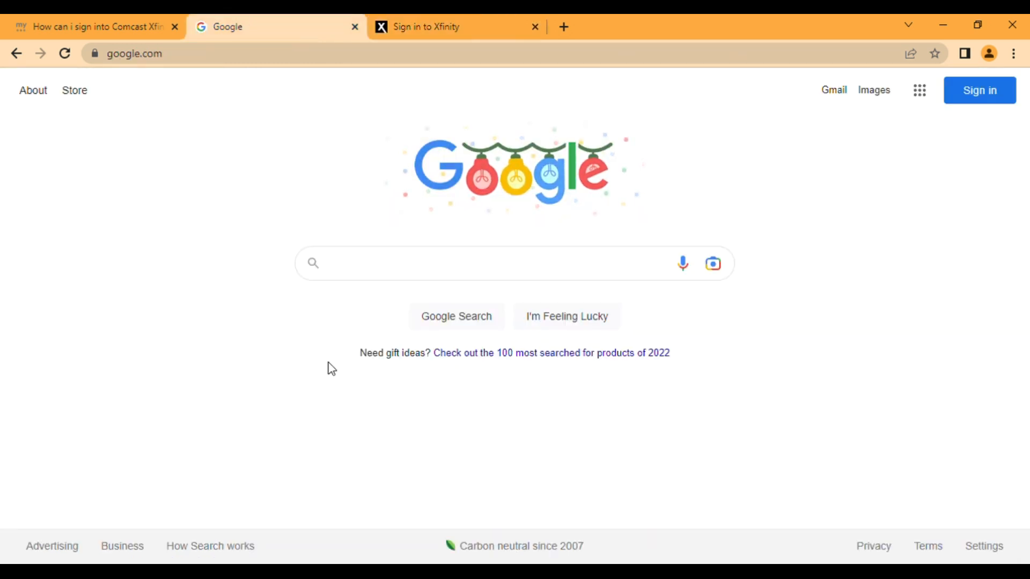
pyautogui.write('comcast email login')
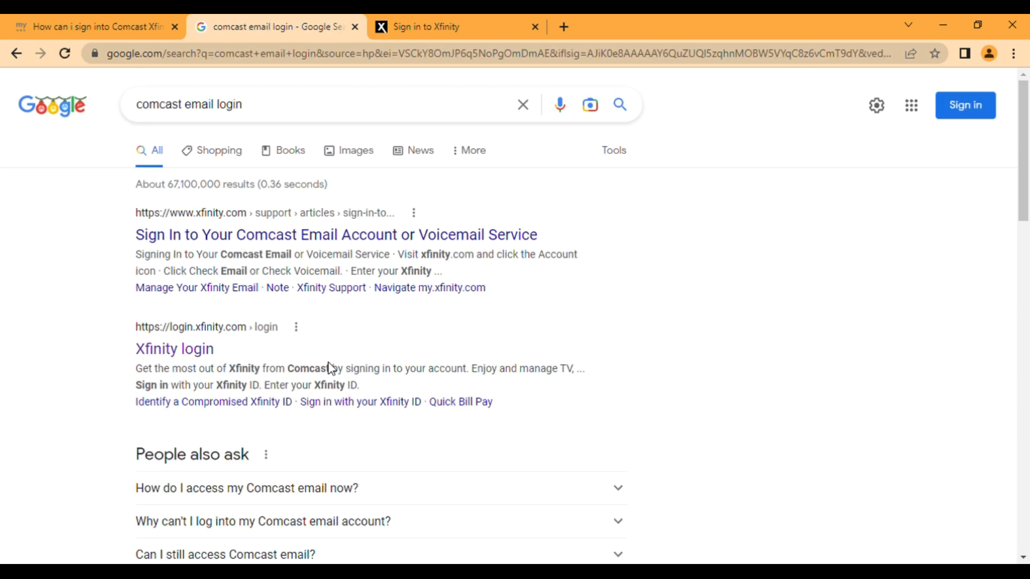
pyautogui.moveTo(233, 338)
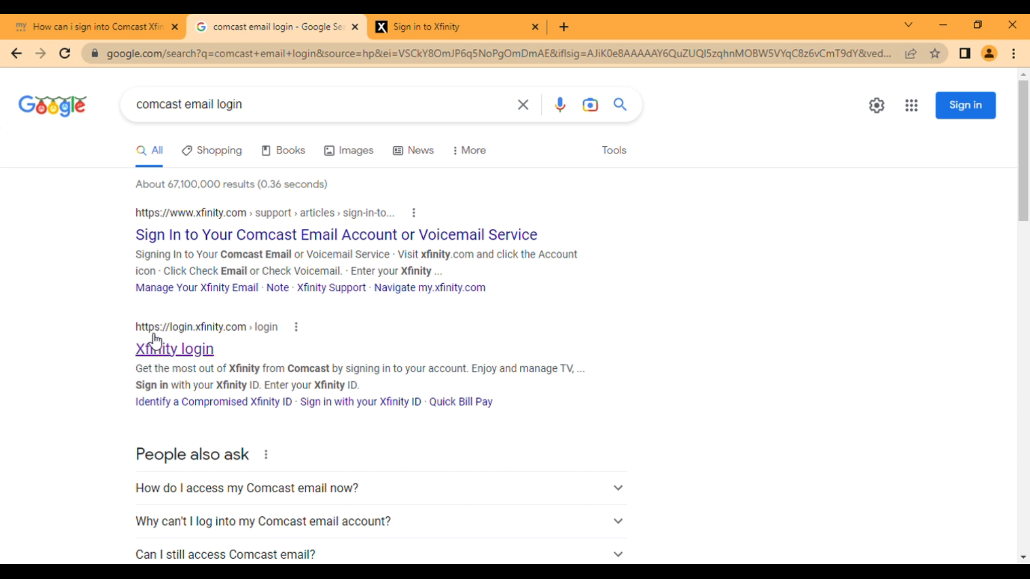
pyautogui.moveTo(261, 334)
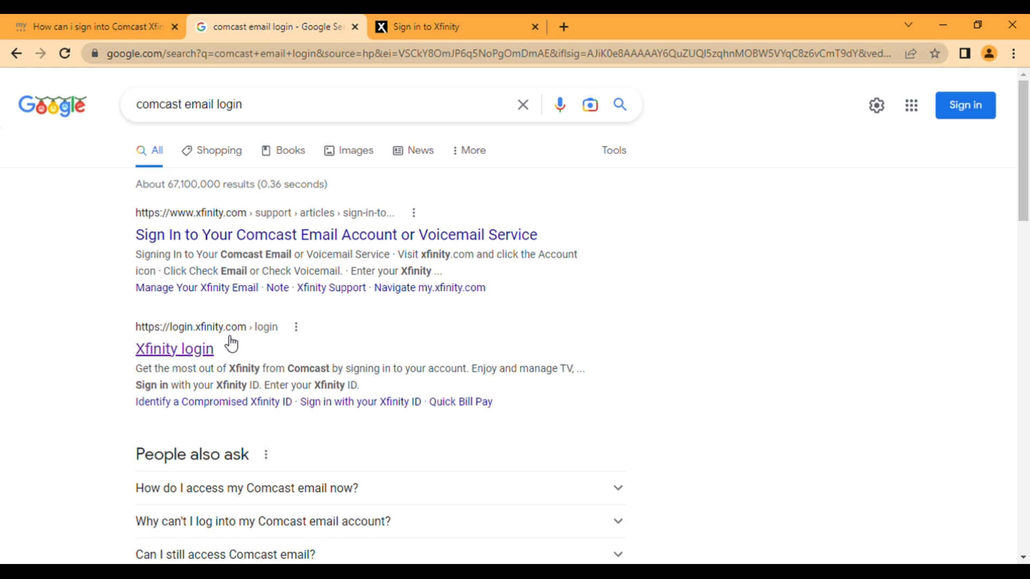
pyautogui.moveTo(146, 345)
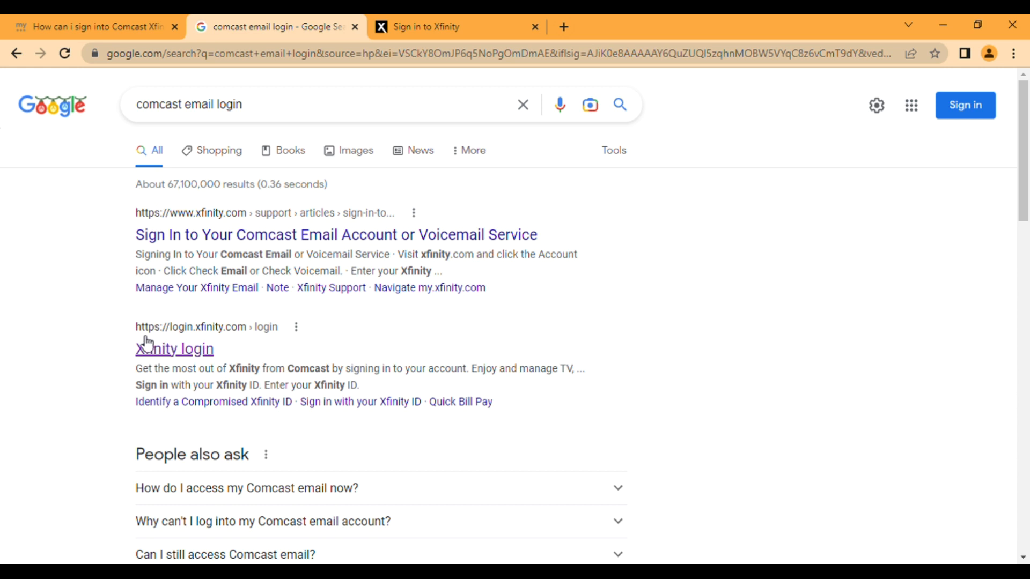
pyautogui.moveTo(184, 345)
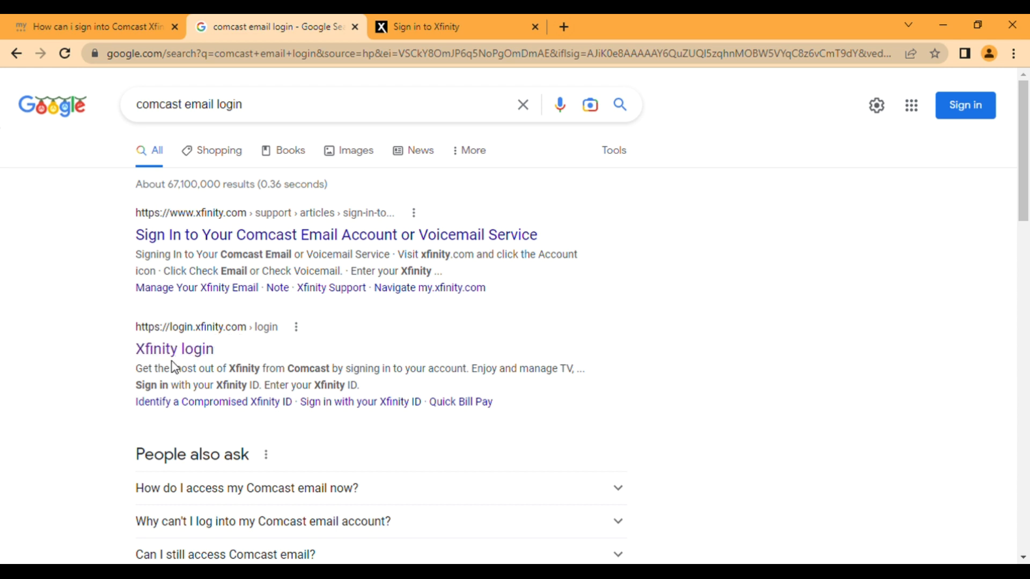
pyautogui.click(175, 349)
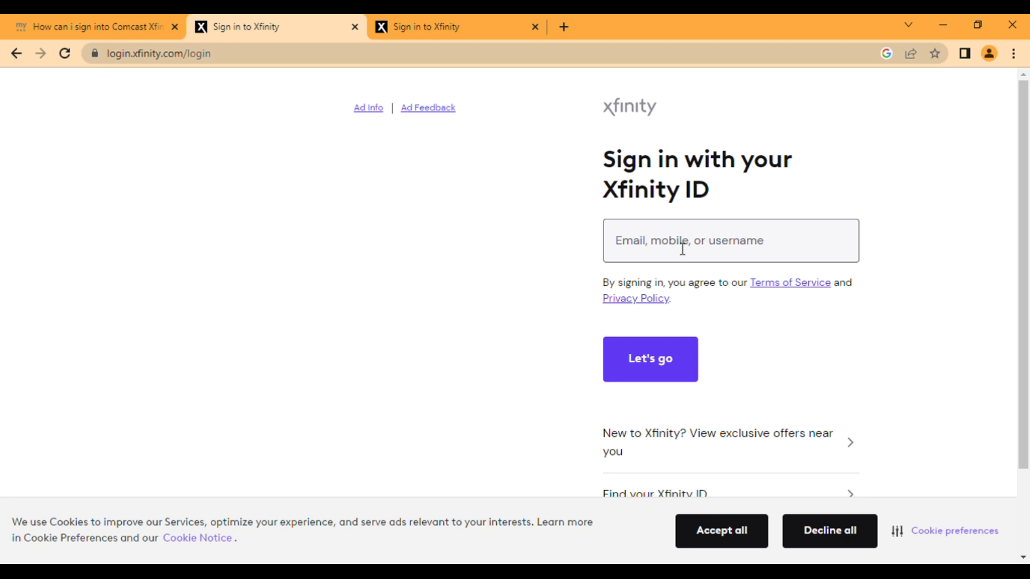
pyautogui.moveTo(726, 272)
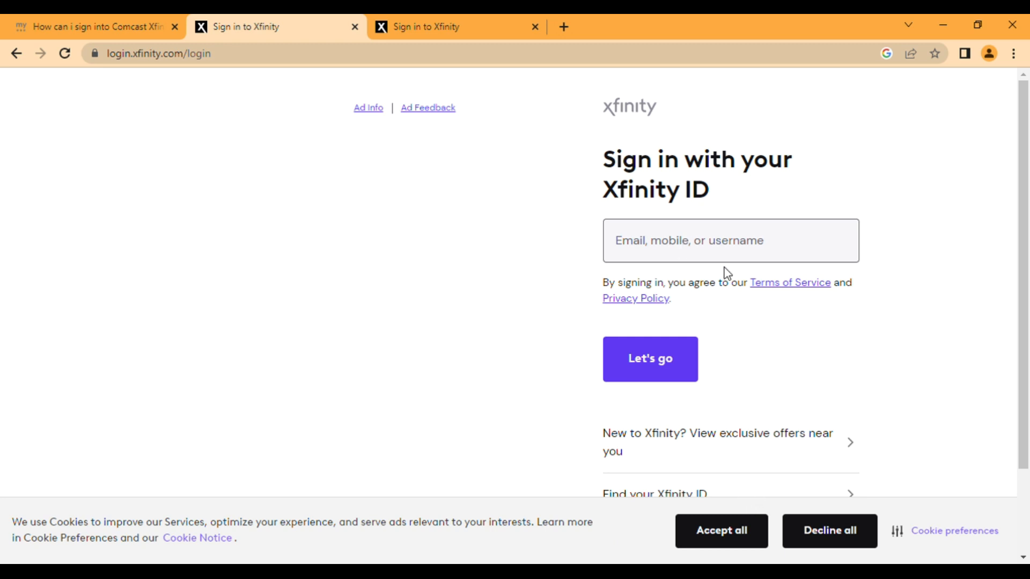
pyautogui.moveTo(719, 243)
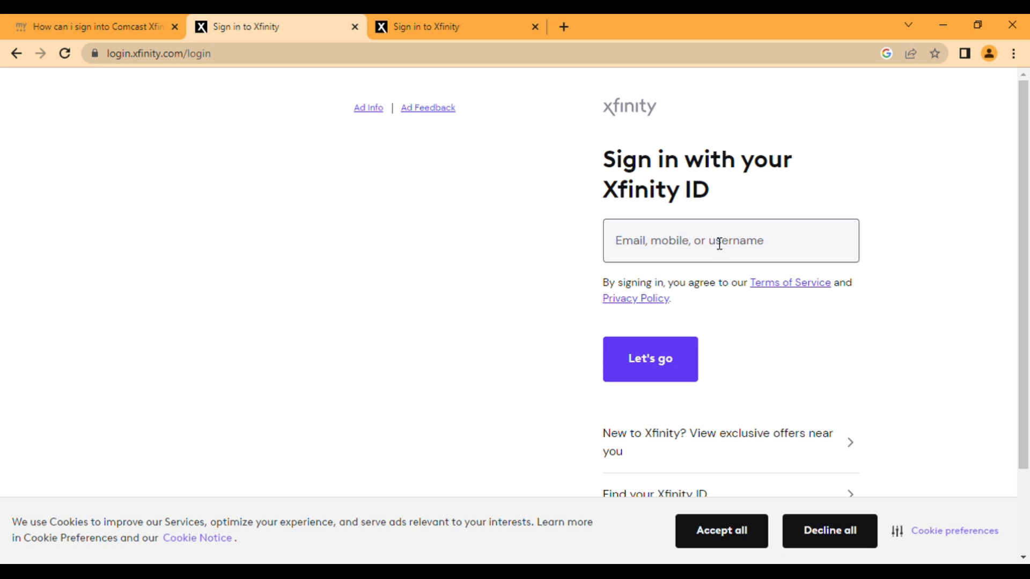
pyautogui.moveTo(683, 270)
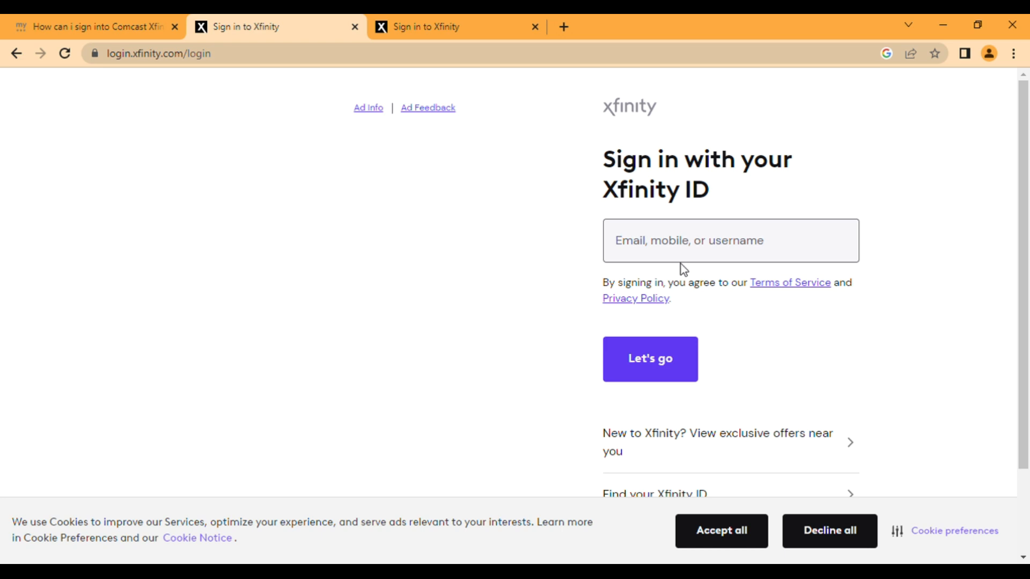
pyautogui.moveTo(615, 215)
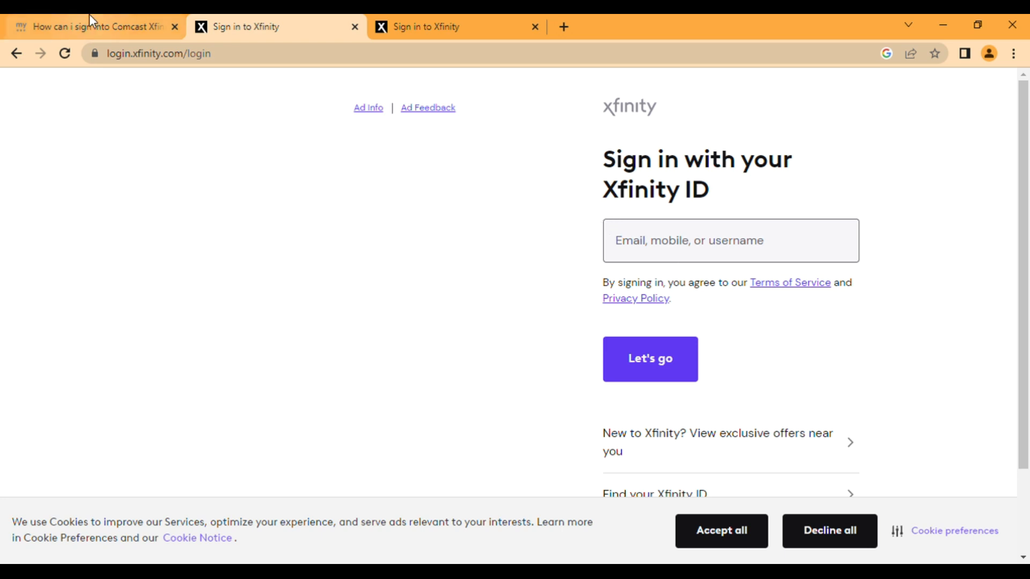
pyautogui.click(92, 27)
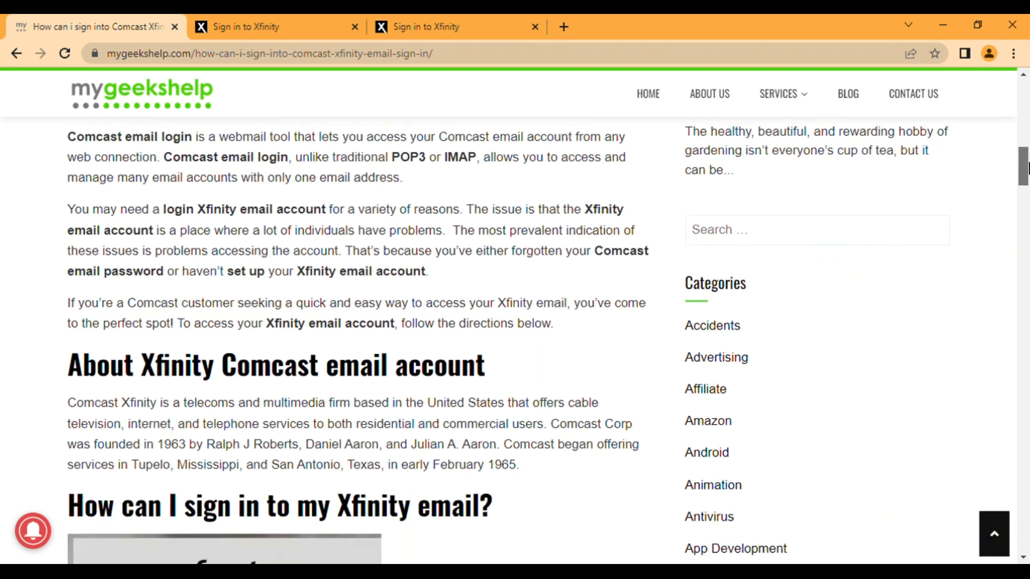
pyautogui.scroll(-3)
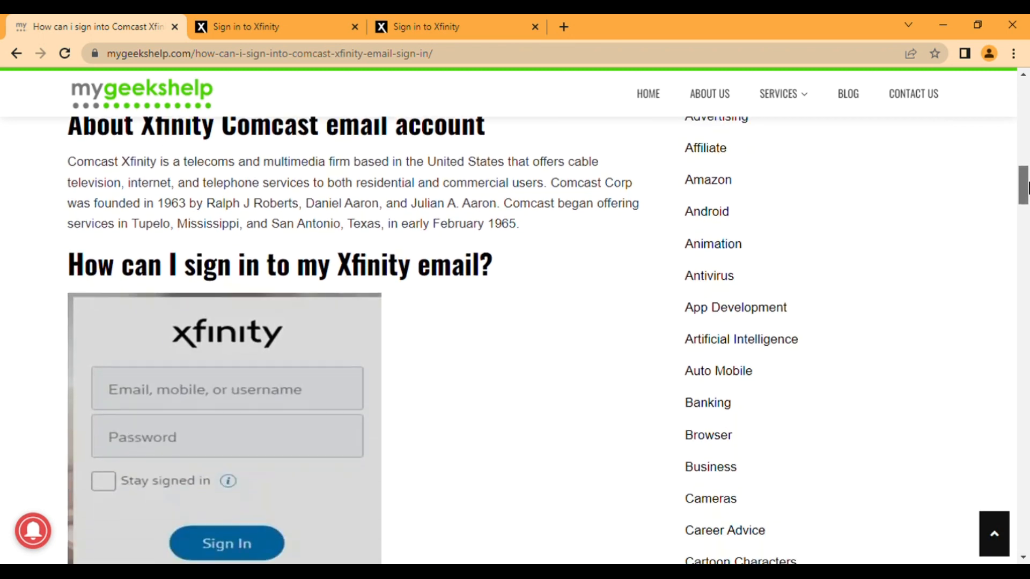
pyautogui.scroll(-3)
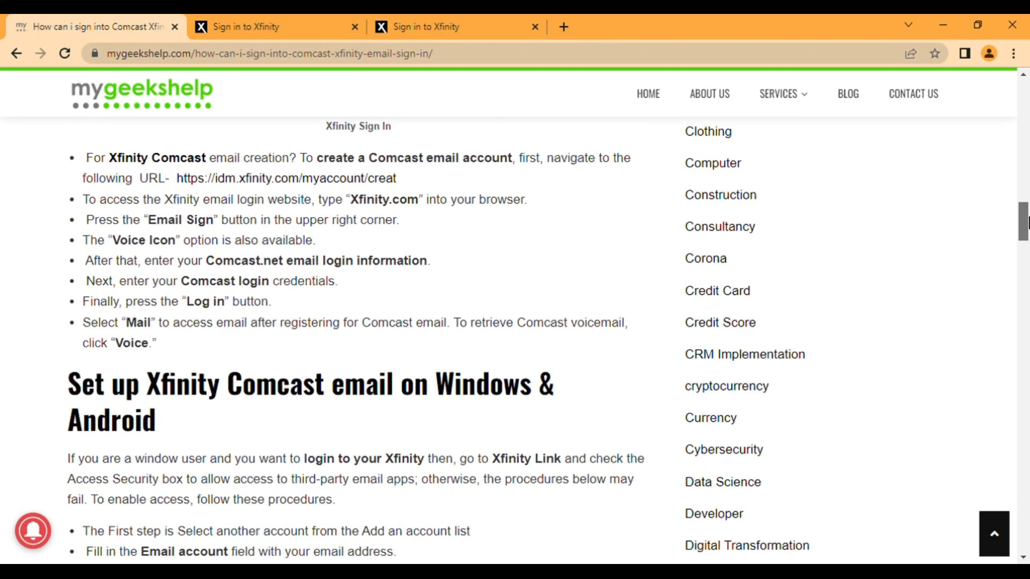
pyautogui.scroll(-3)
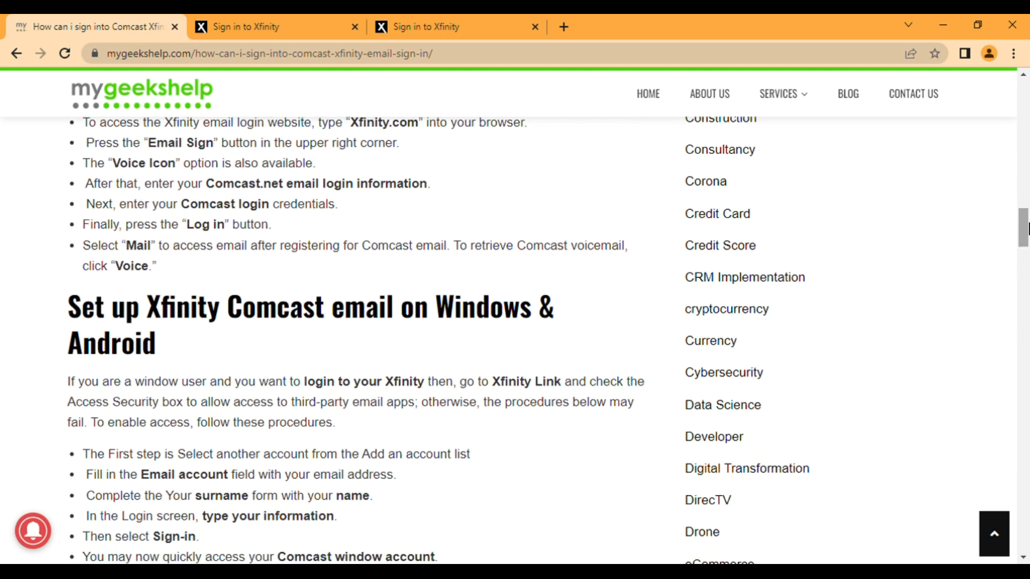
pyautogui.scroll(-3)
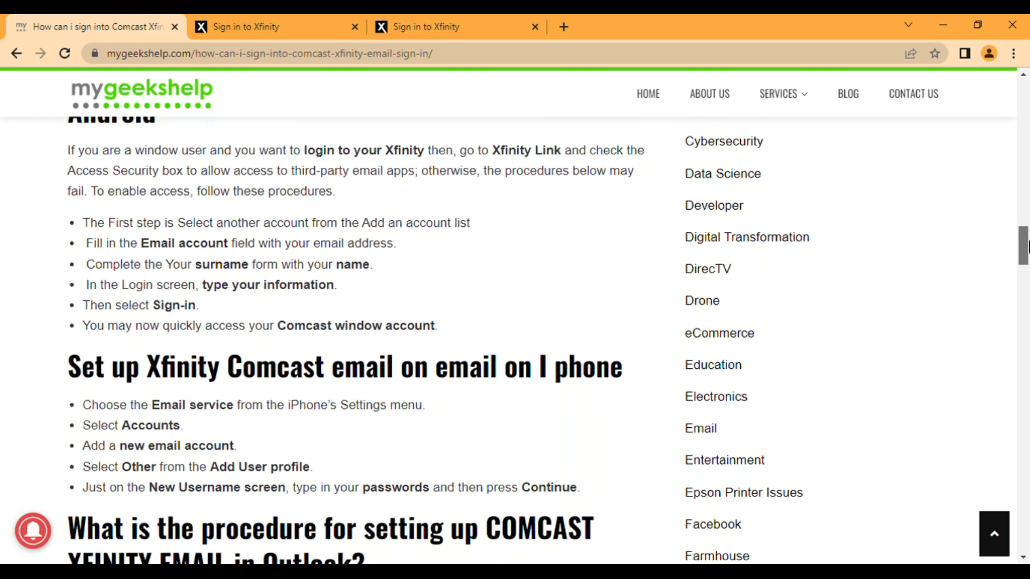
pyautogui.scroll(-3)
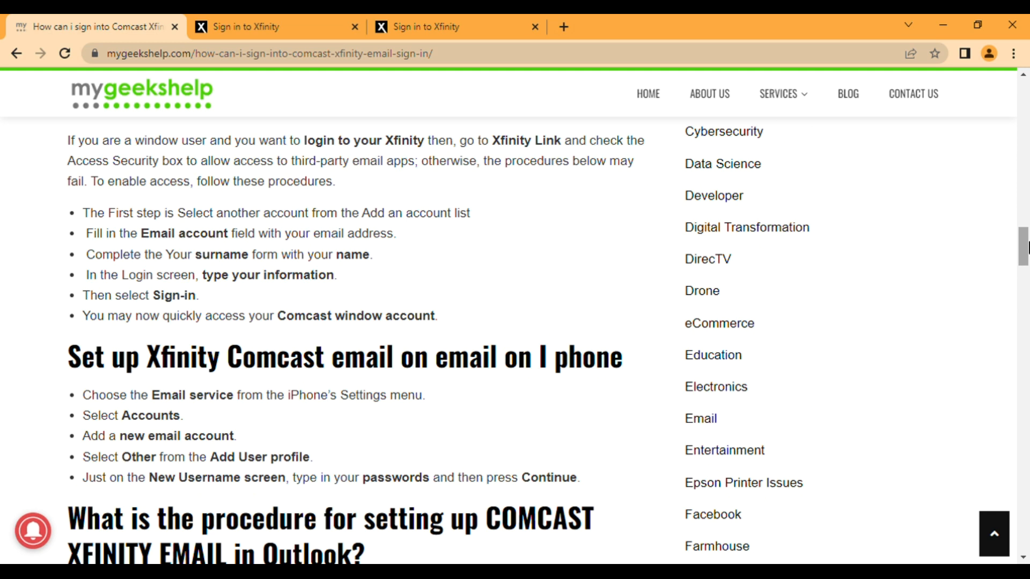
pyautogui.scroll(-3)
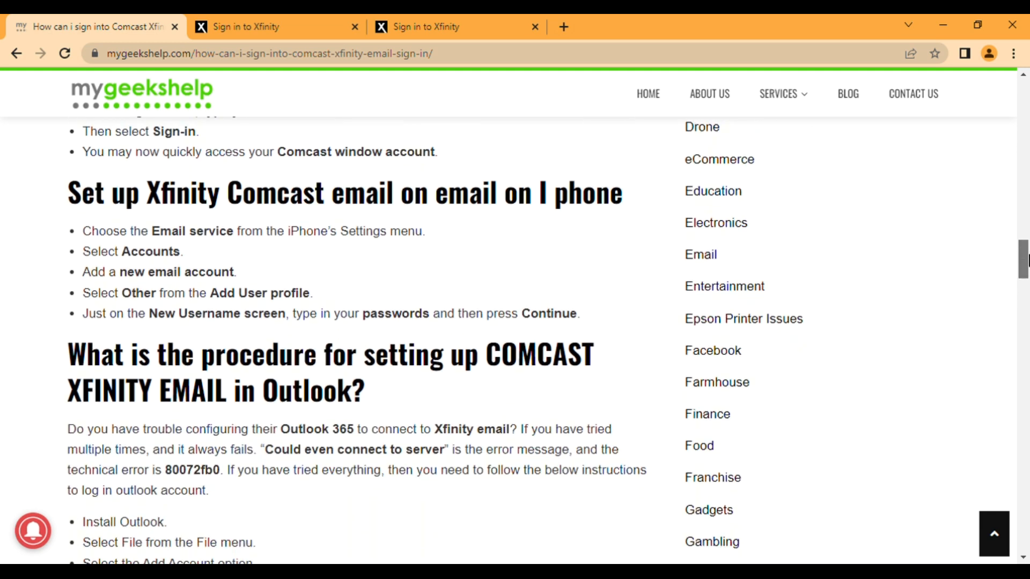
pyautogui.scroll(-3)
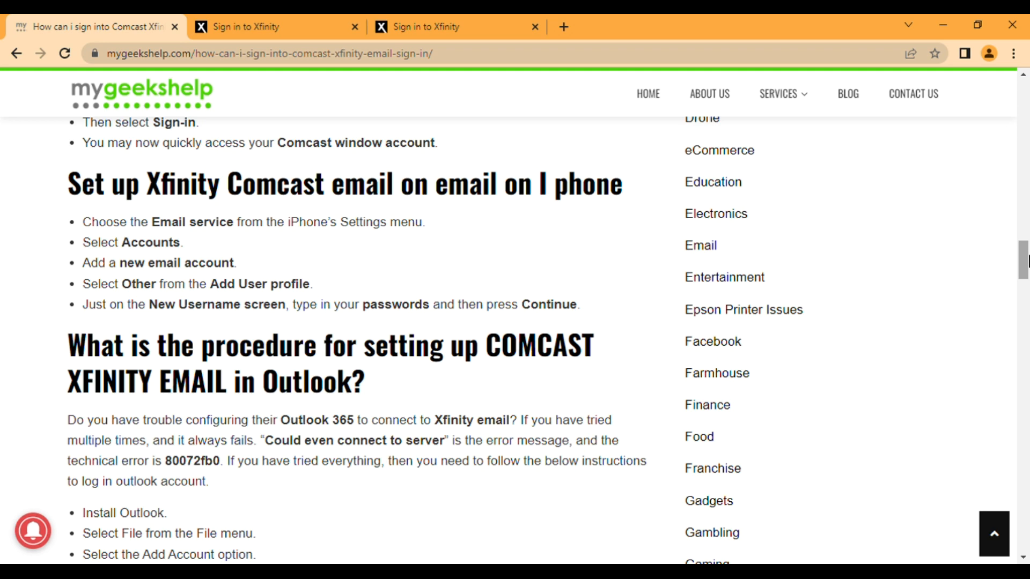
pyautogui.scroll(-3)
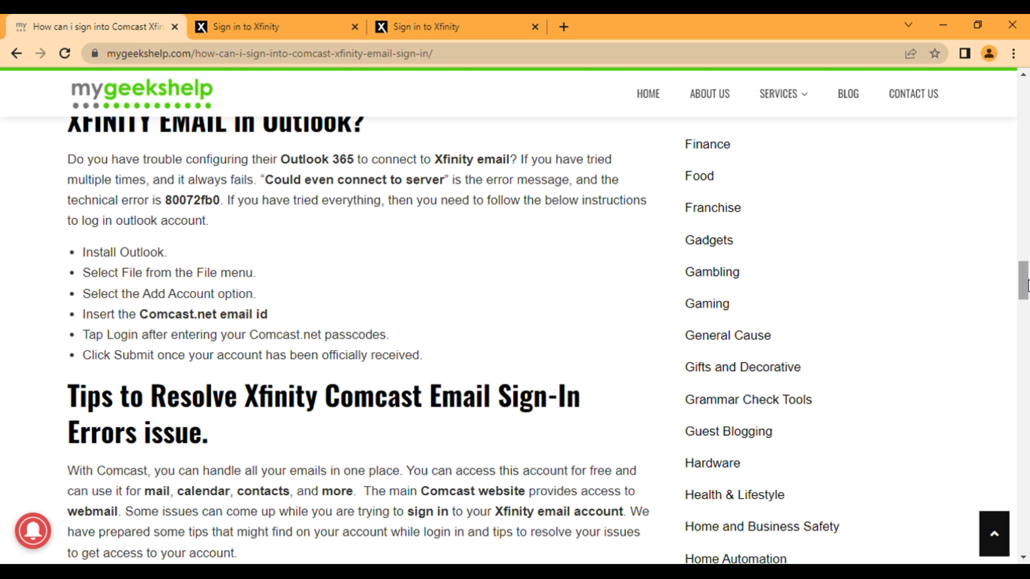
pyautogui.scroll(-3)
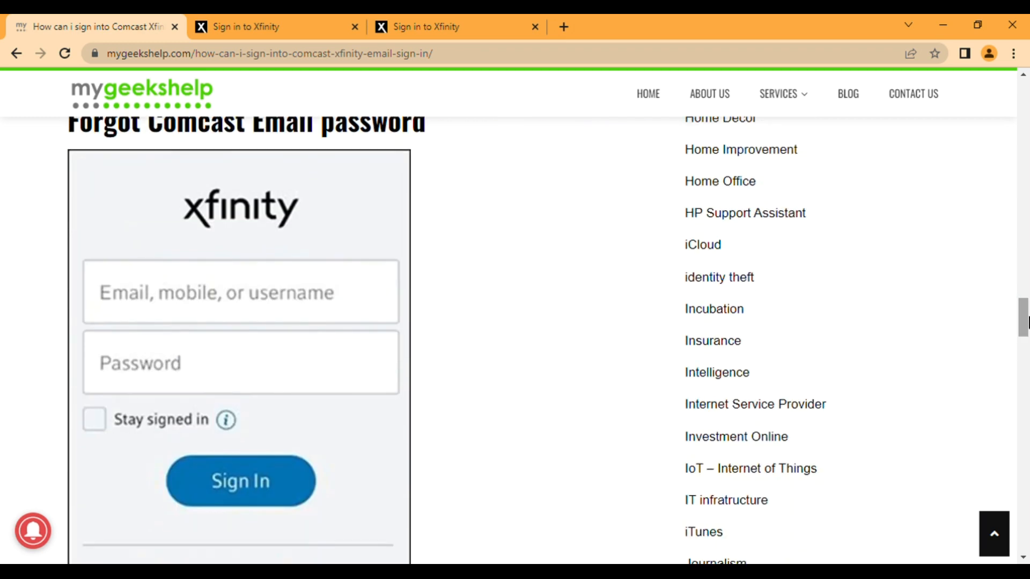
pyautogui.scroll(3)
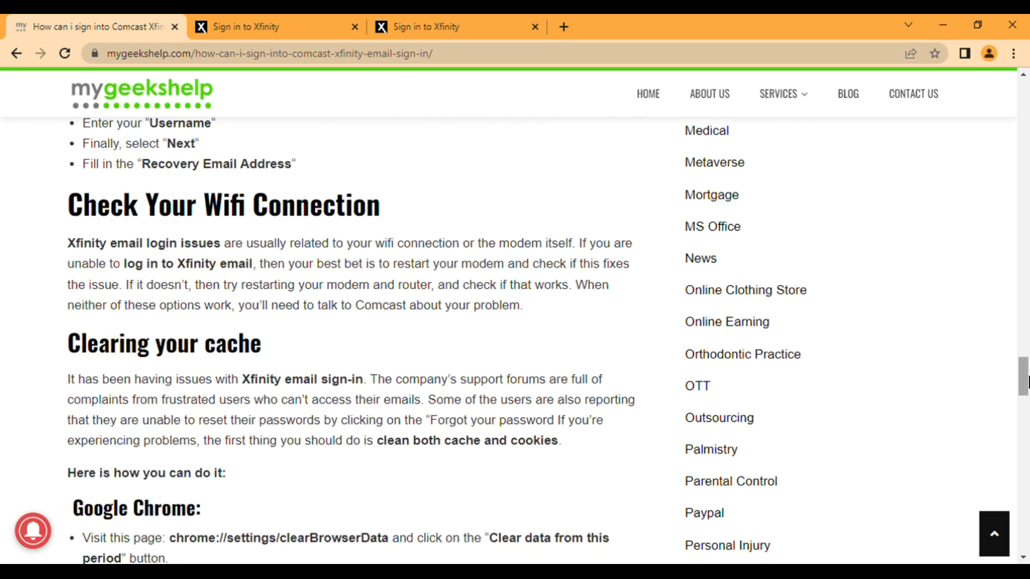
pyautogui.scroll(-3)
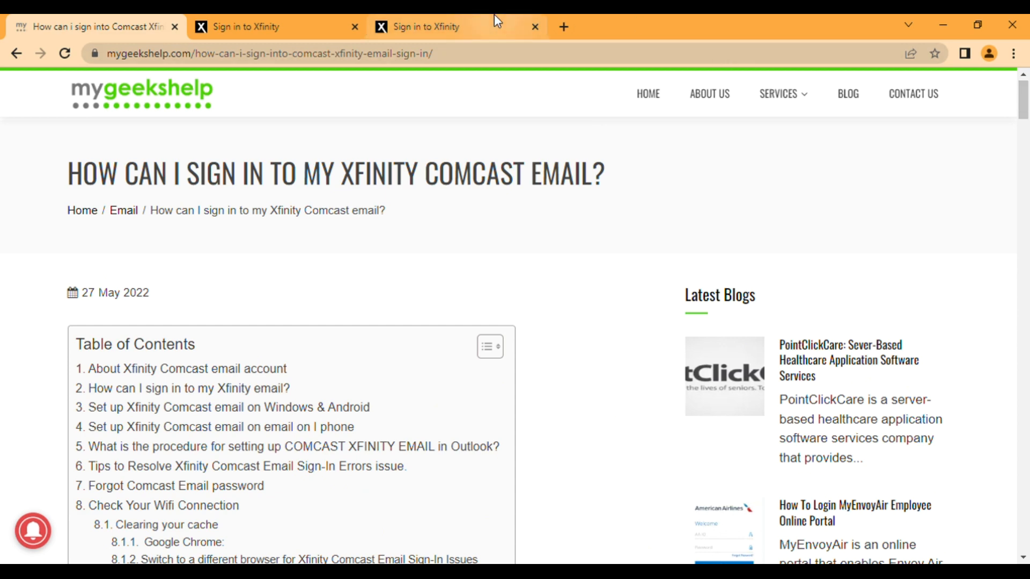
pyautogui.click(269, 27)
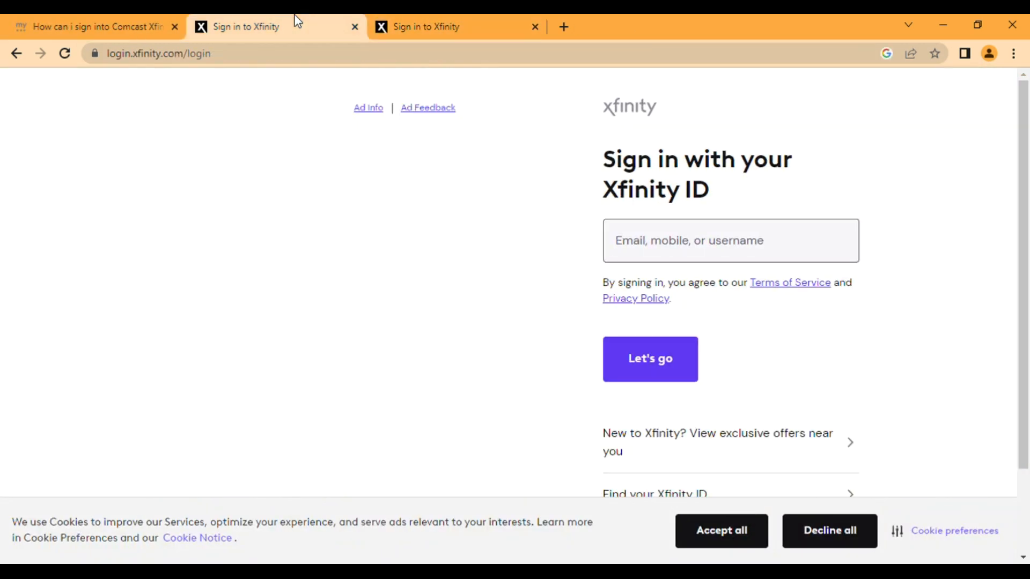